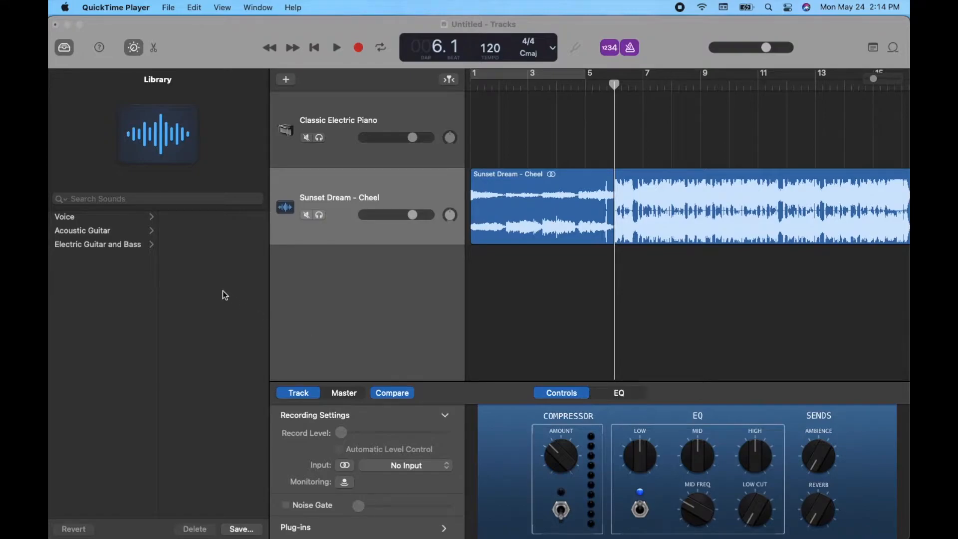
mouse_move(543, 314)
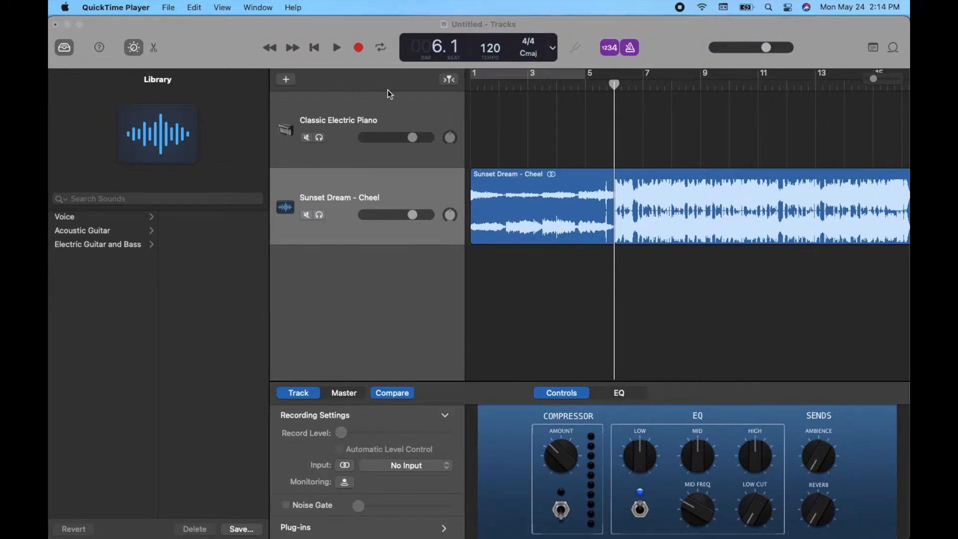
mouse_move(376, 185)
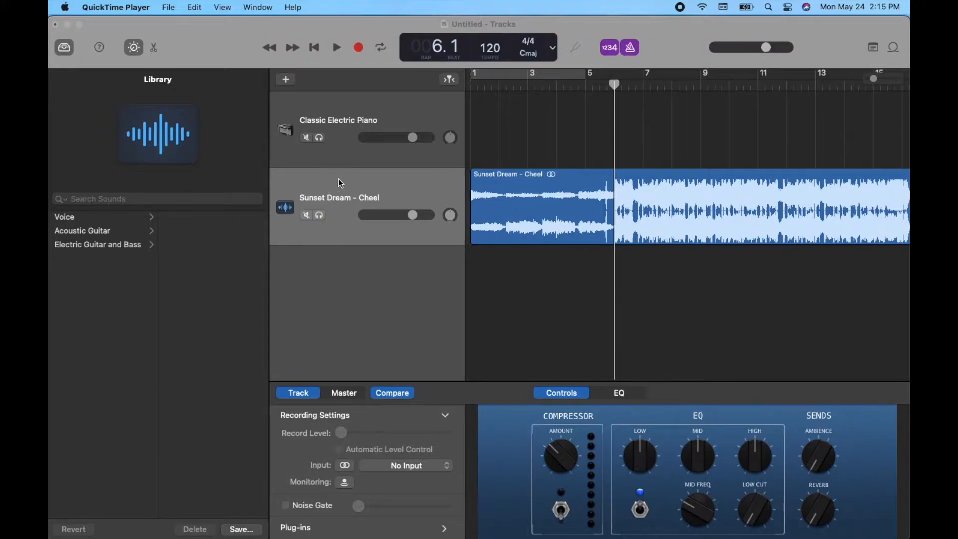
mouse_move(432, 242)
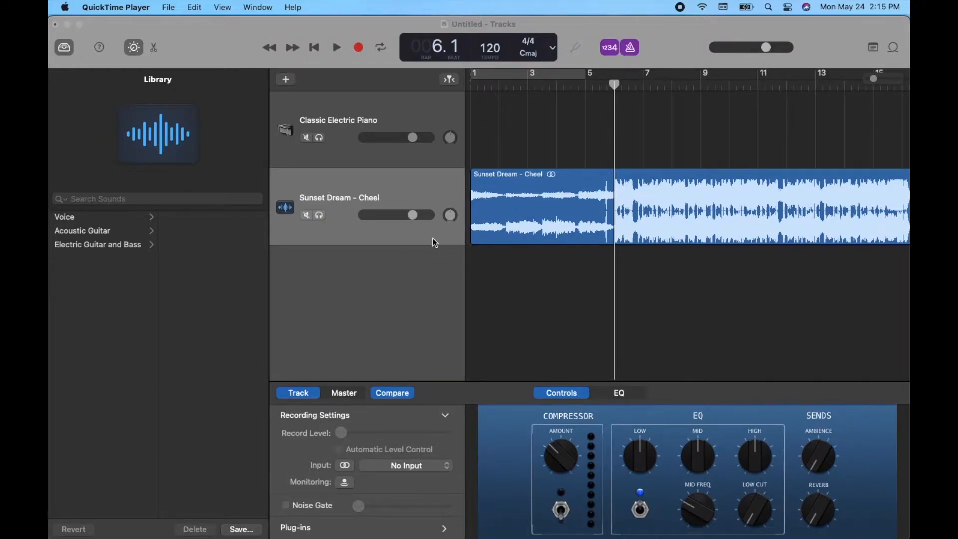
mouse_move(585, 253)
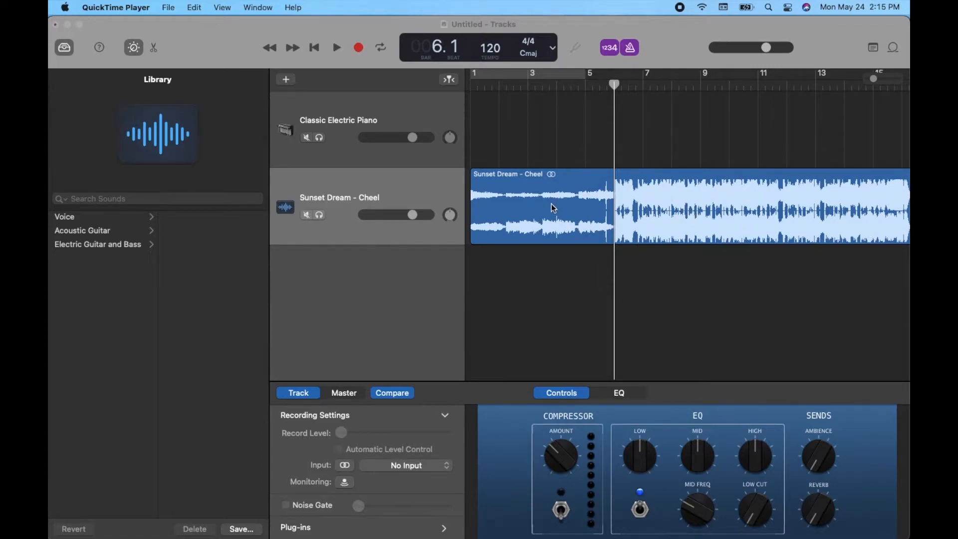
mouse_move(614, 214)
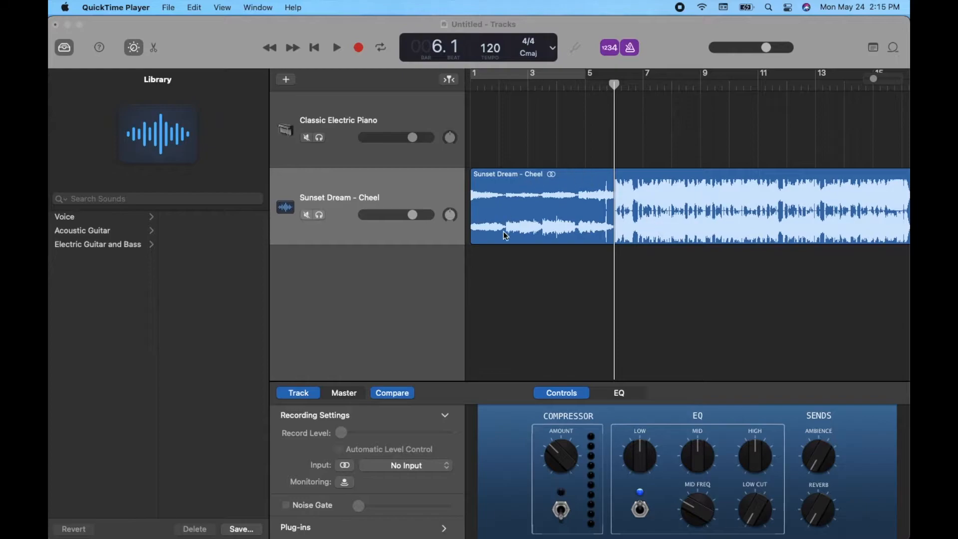
mouse_move(617, 210)
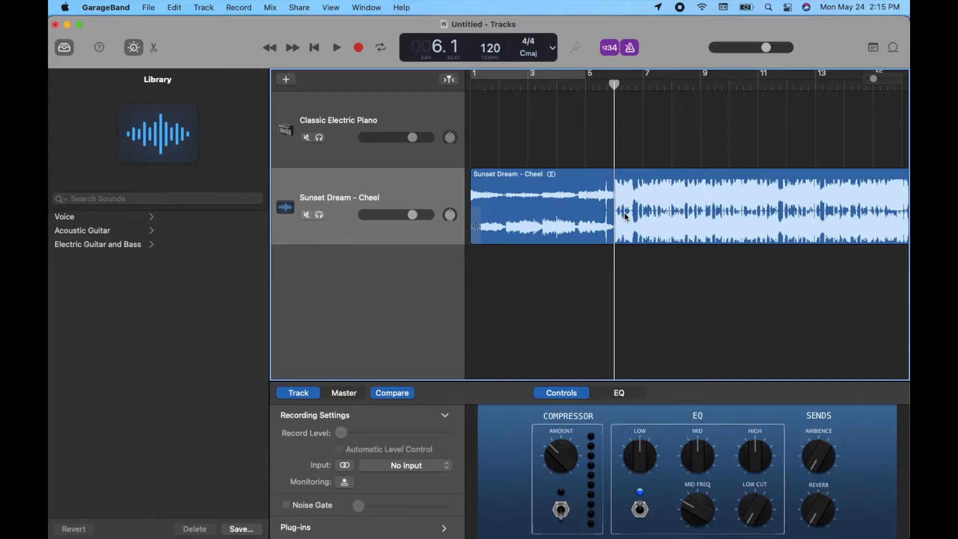
left_click(337, 48)
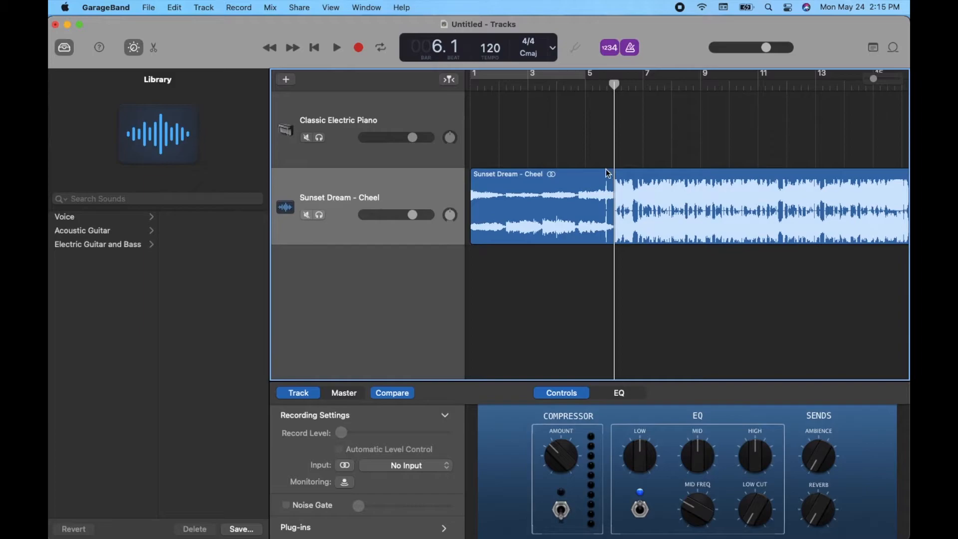
mouse_move(552, 176)
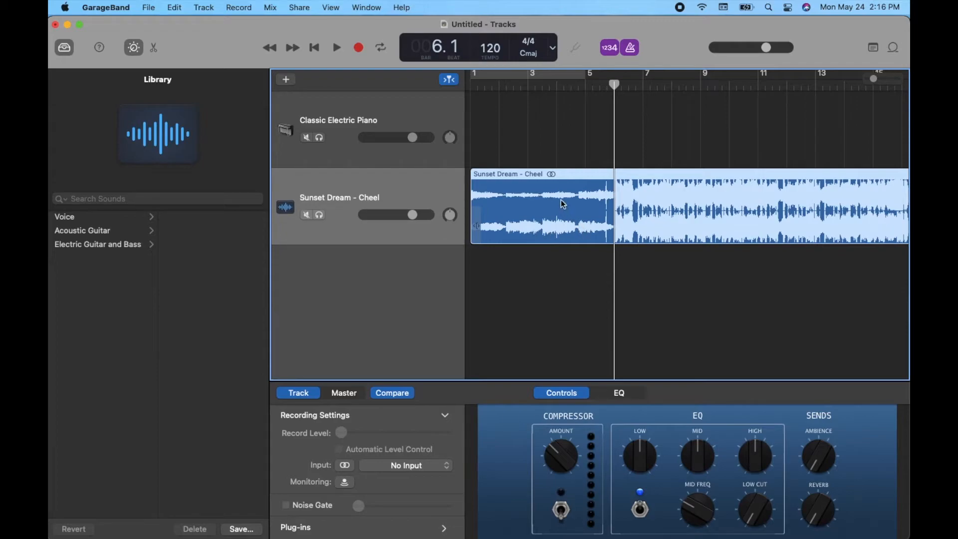
mouse_move(616, 229)
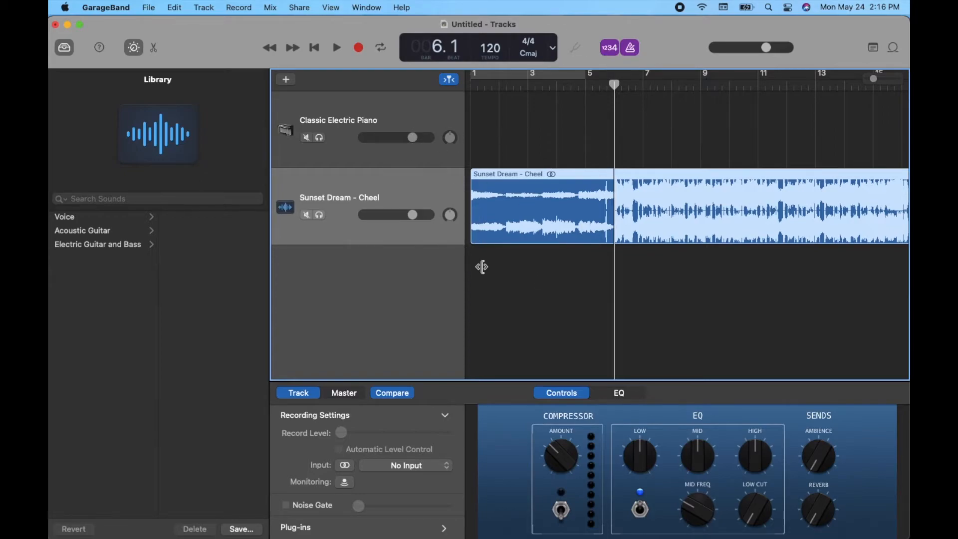
mouse_move(583, 154)
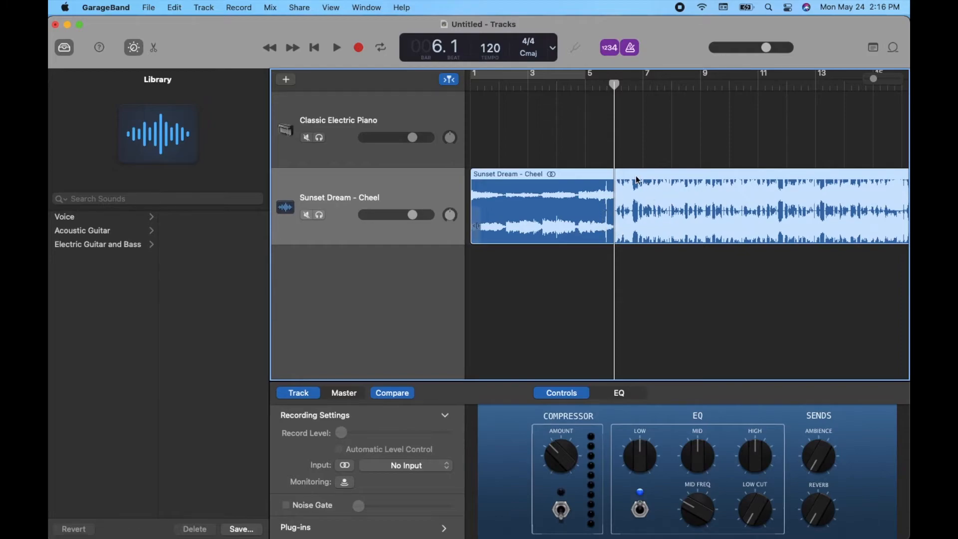
mouse_move(645, 216)
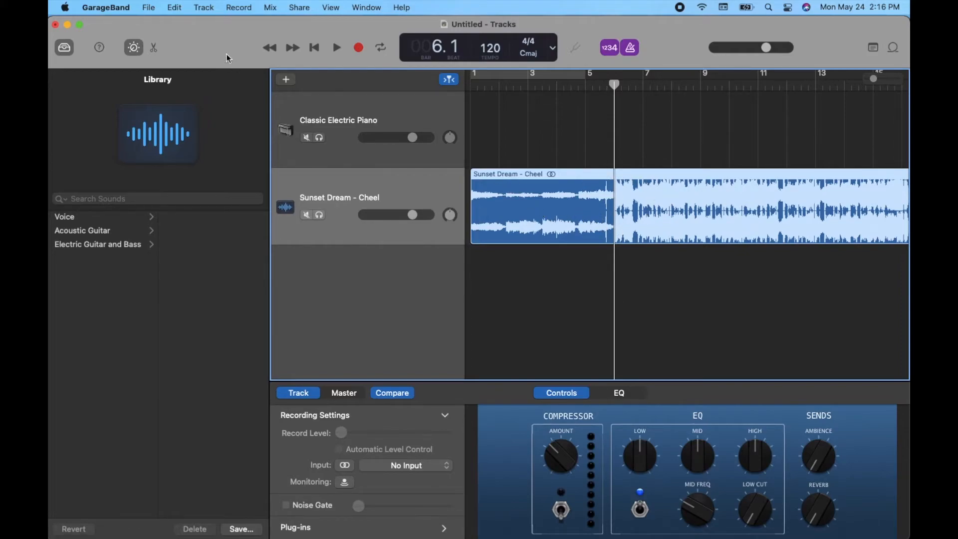
mouse_move(143, 14)
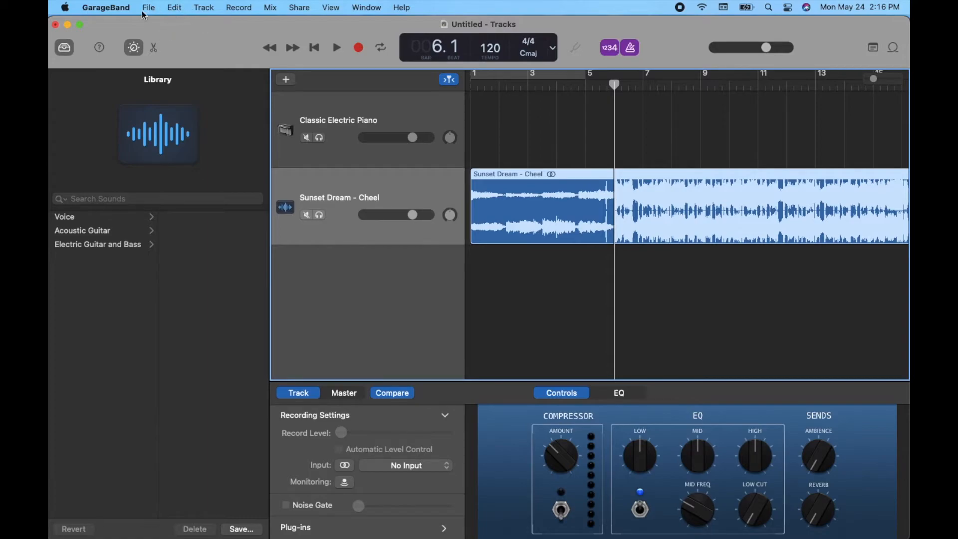
Split the Sunset Dream region at the bar-6 playhead via Edit > Split Regions at Playhead.
left_click(174, 7)
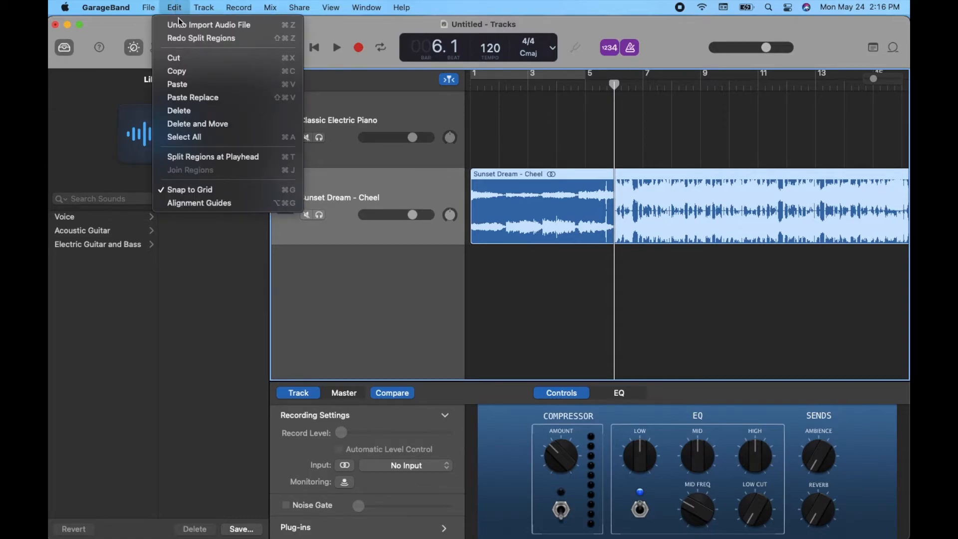
mouse_move(212, 157)
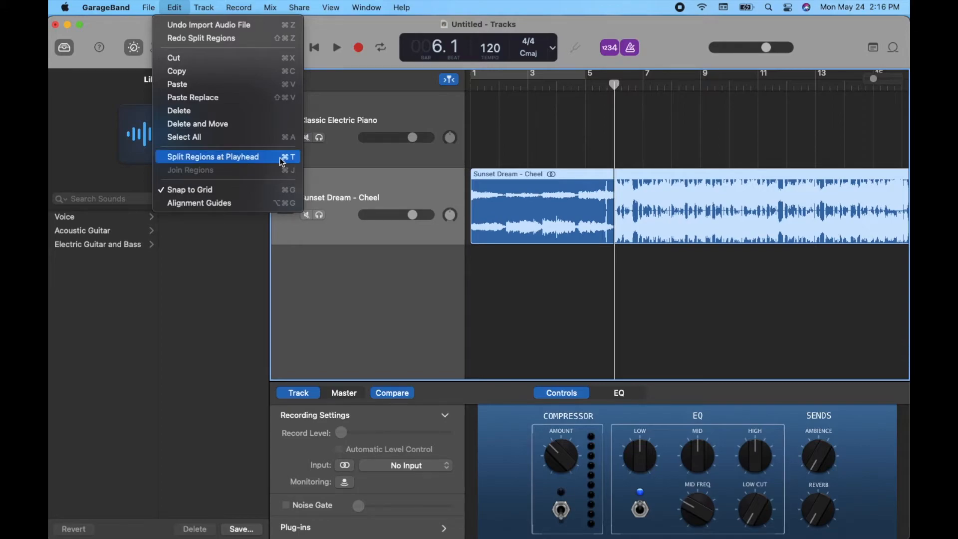
mouse_move(290, 165)
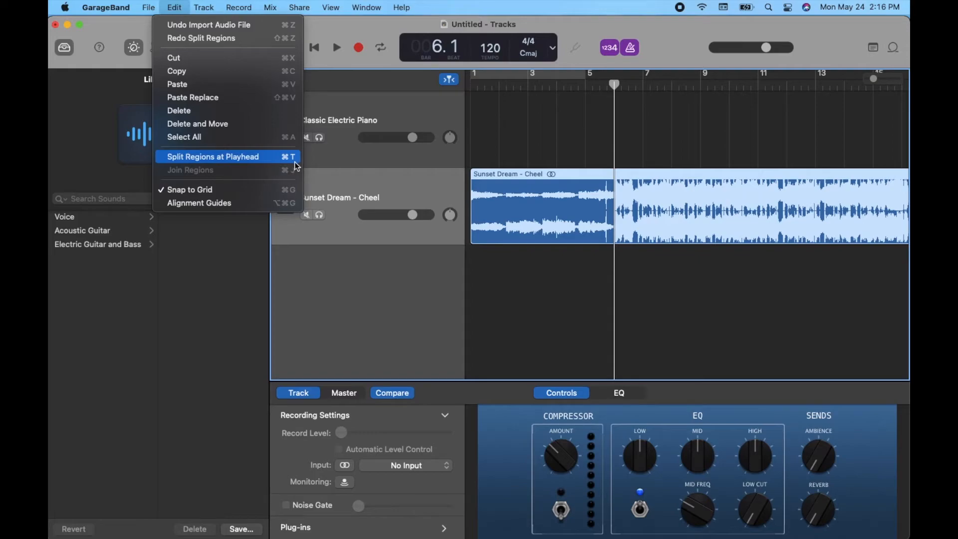
left_click(212, 157)
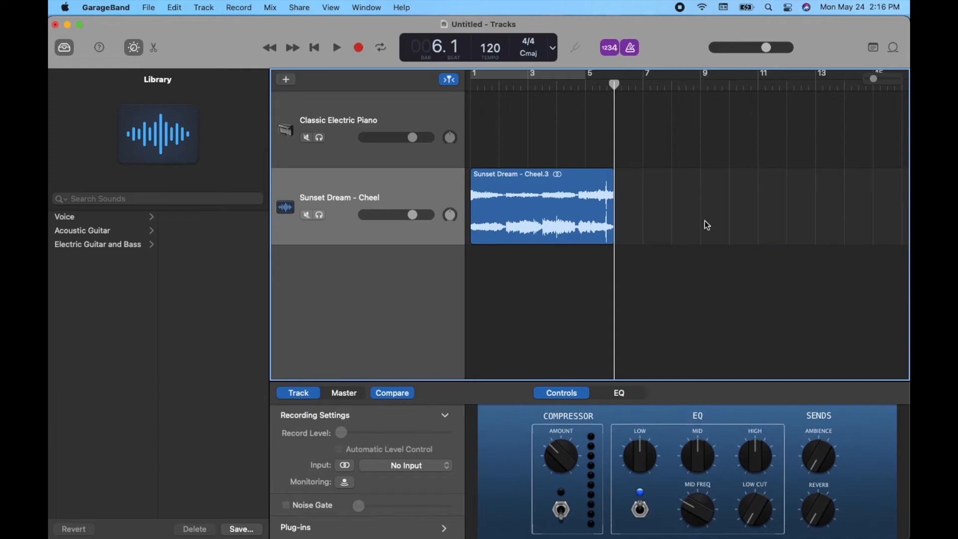
mouse_move(679, 280)
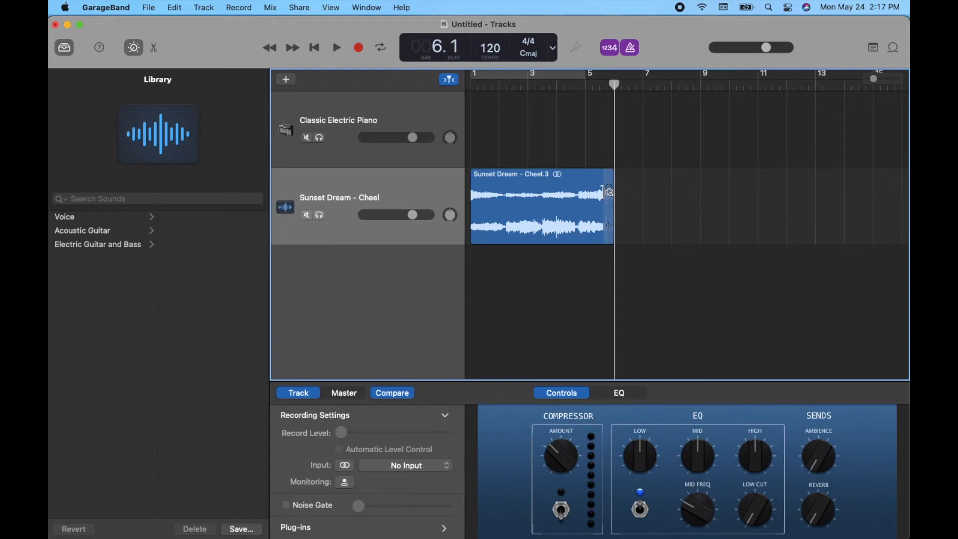
Loop the intro region out in stages to bar 13, then pull it back to end at 7.4.1.1.
left_click_drag(607, 184, 712, 186)
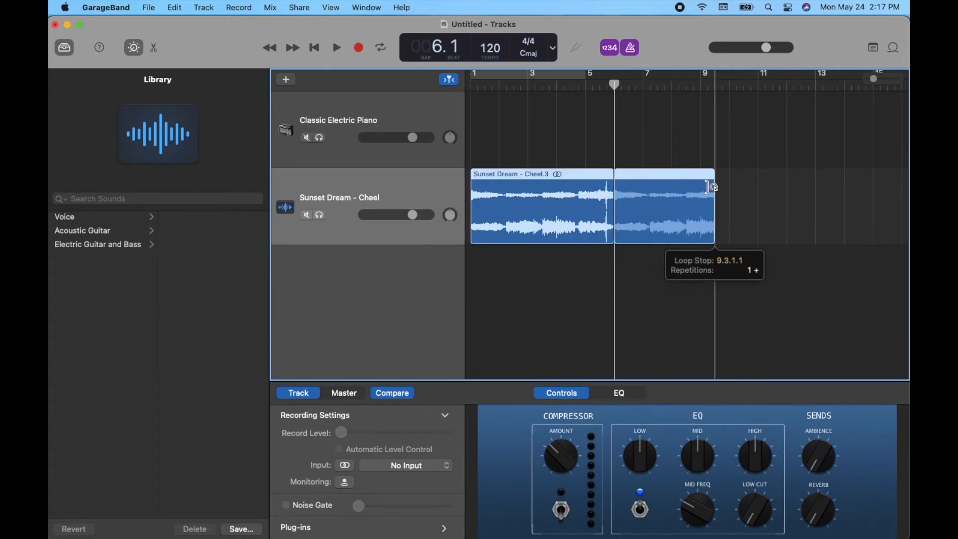
left_click_drag(714, 187, 736, 197)
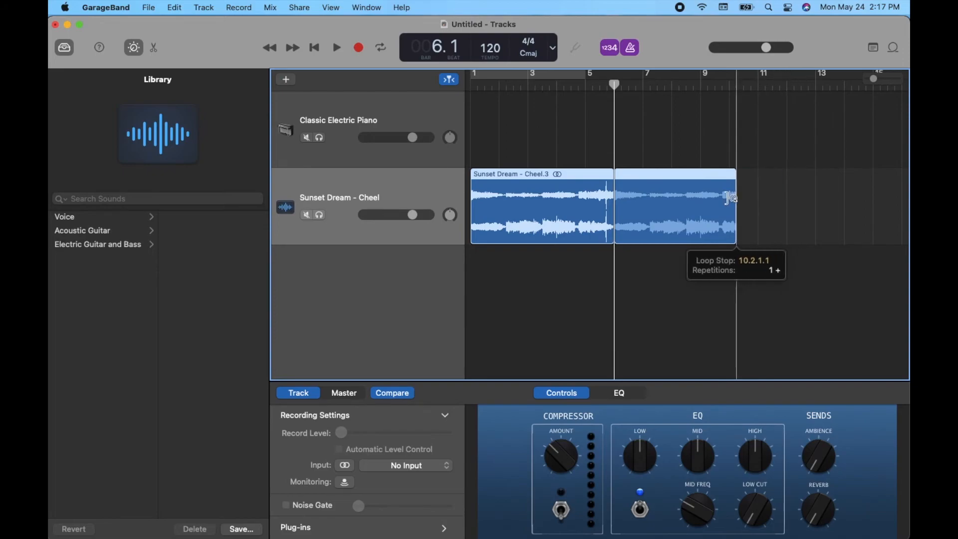
left_click_drag(730, 198, 763, 198)
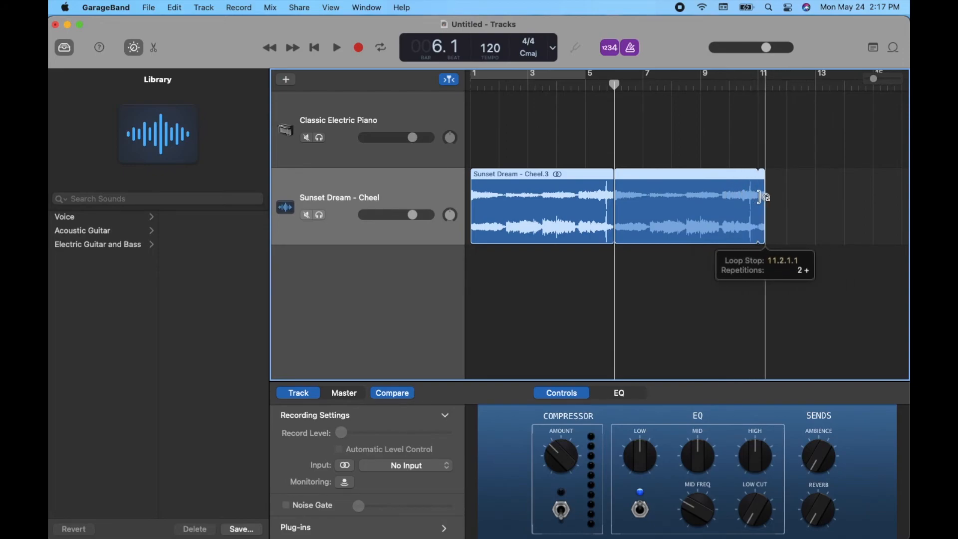
left_click_drag(763, 196, 821, 196)
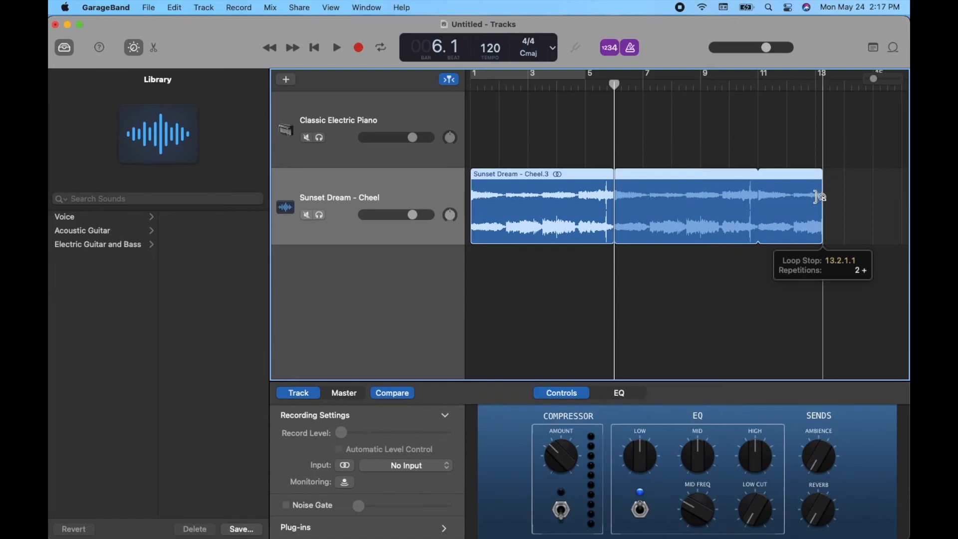
left_click_drag(819, 195, 660, 190)
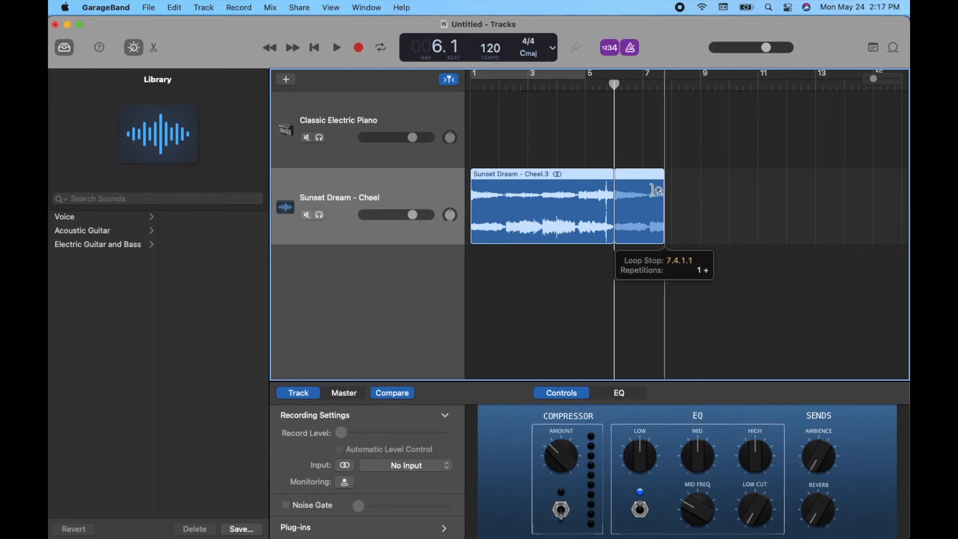